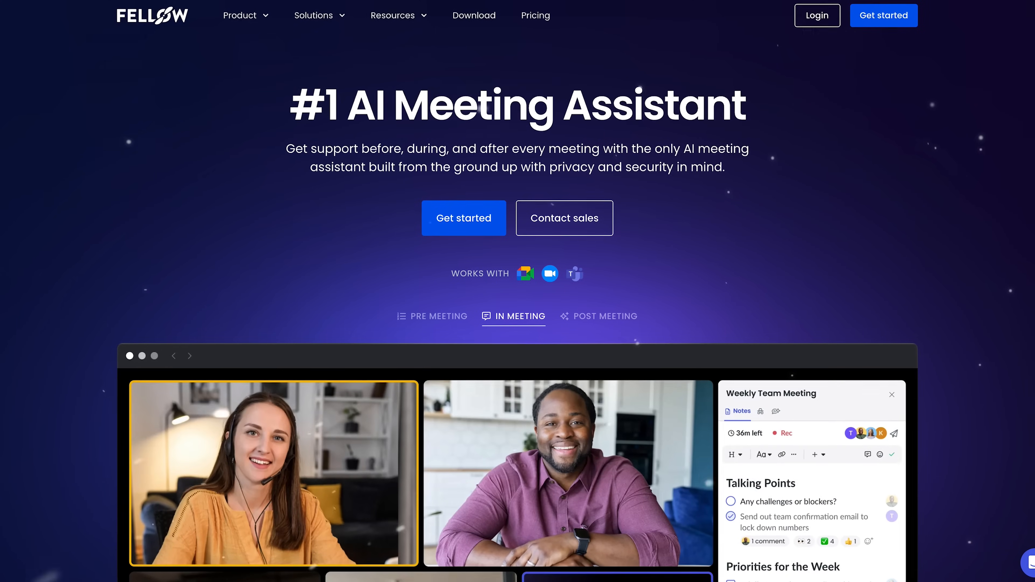
# Step: Scroll the fellow.app homepage past the hero and customer logos to the Privacy First section
pyautogui.scroll(-3)
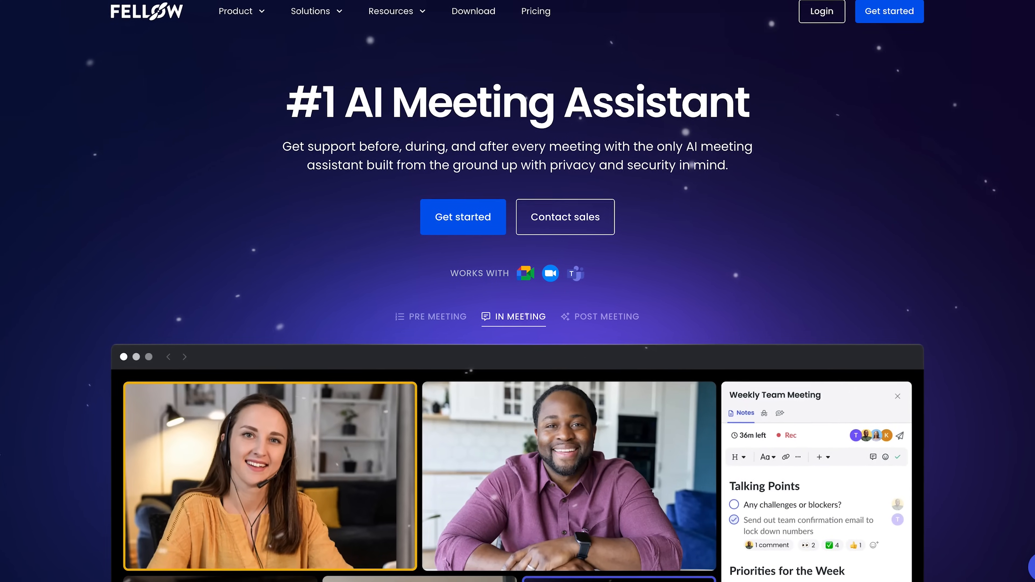
pyautogui.click(605, 317)
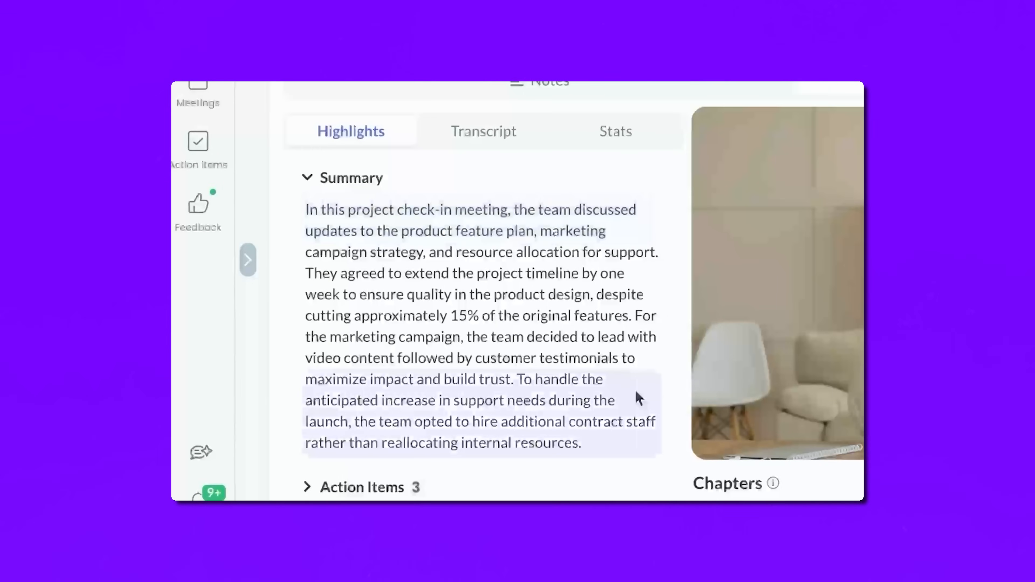
pyautogui.click(307, 177)
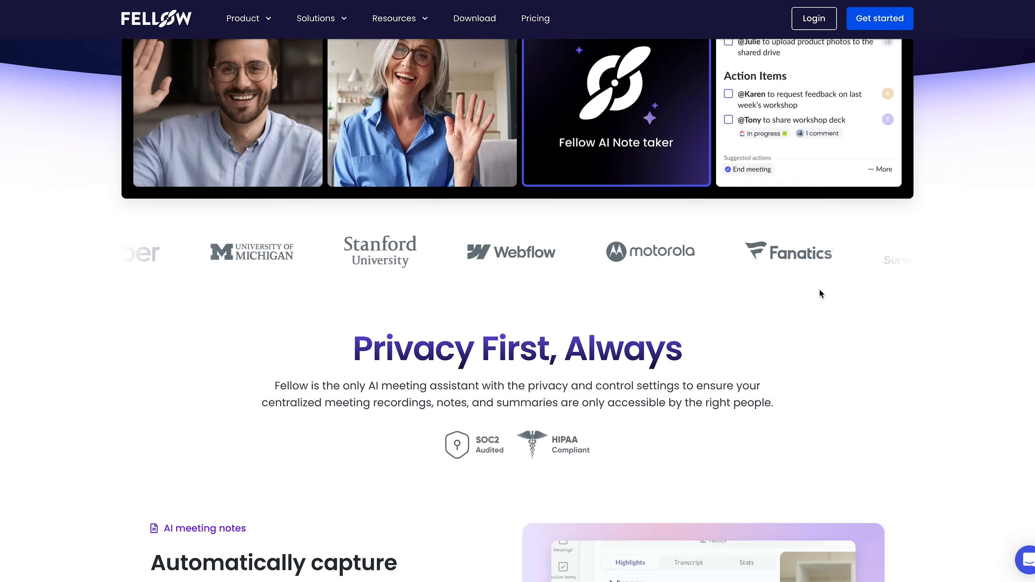
pyautogui.scroll(-3)
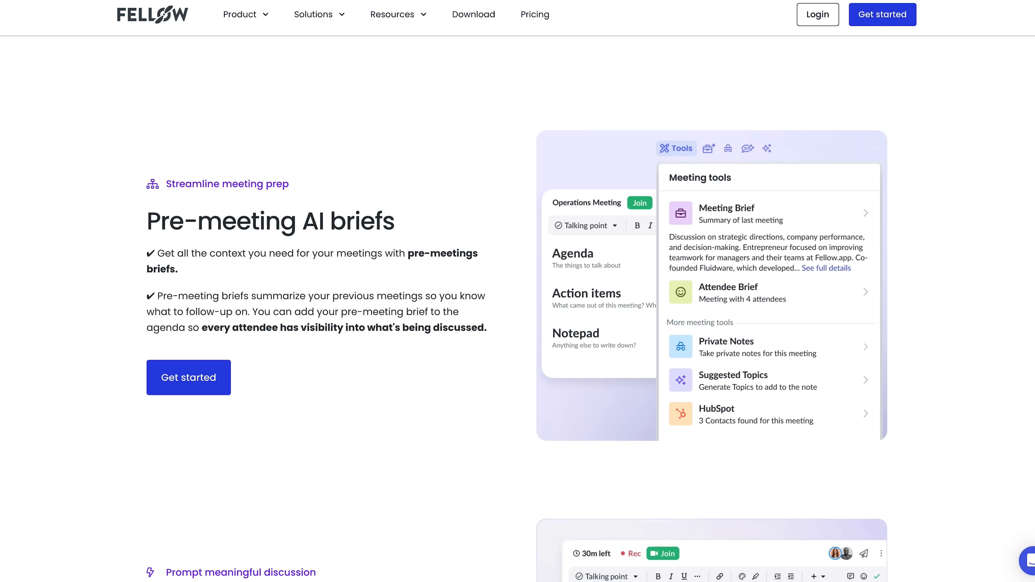
# Step: Scroll further to the 'Pre-meeting AI briefs' and 'AI-generated talking points' feature sections
pyautogui.scroll(-3)
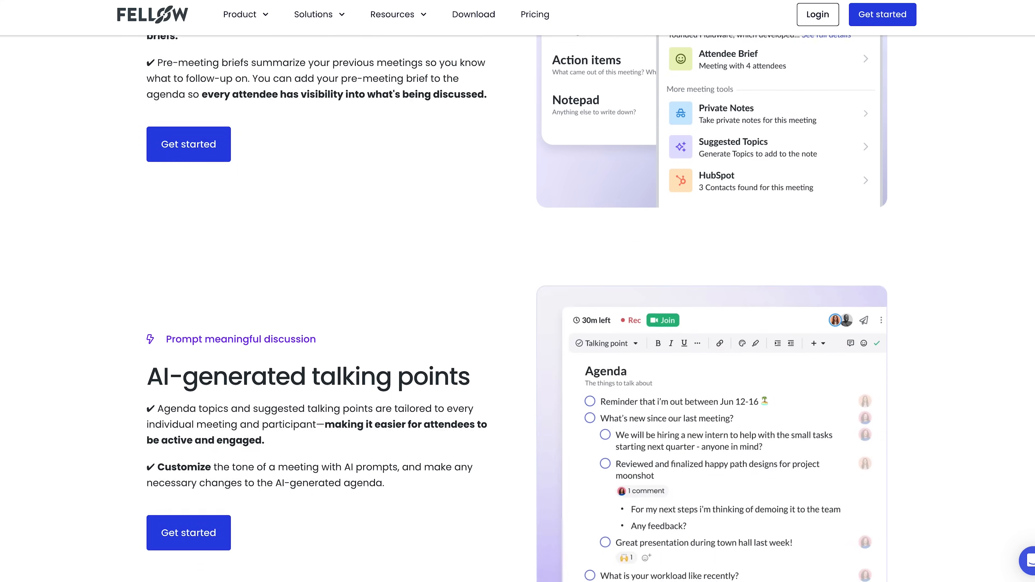
pyautogui.scroll(-3)
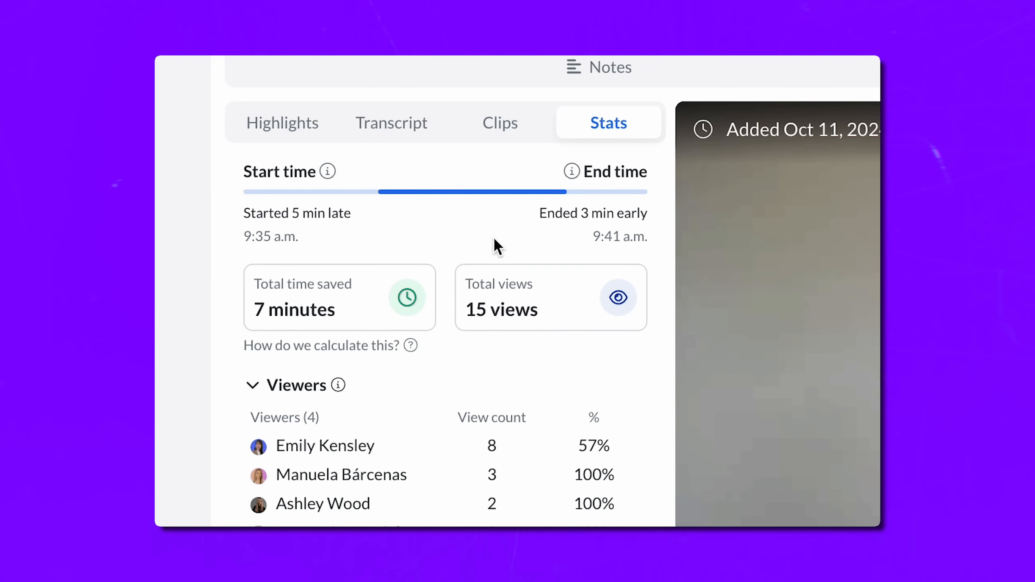
# Step: View the meeting's Stats demo, then redact two speakers' transcript lines and save
pyautogui.scroll(-3)
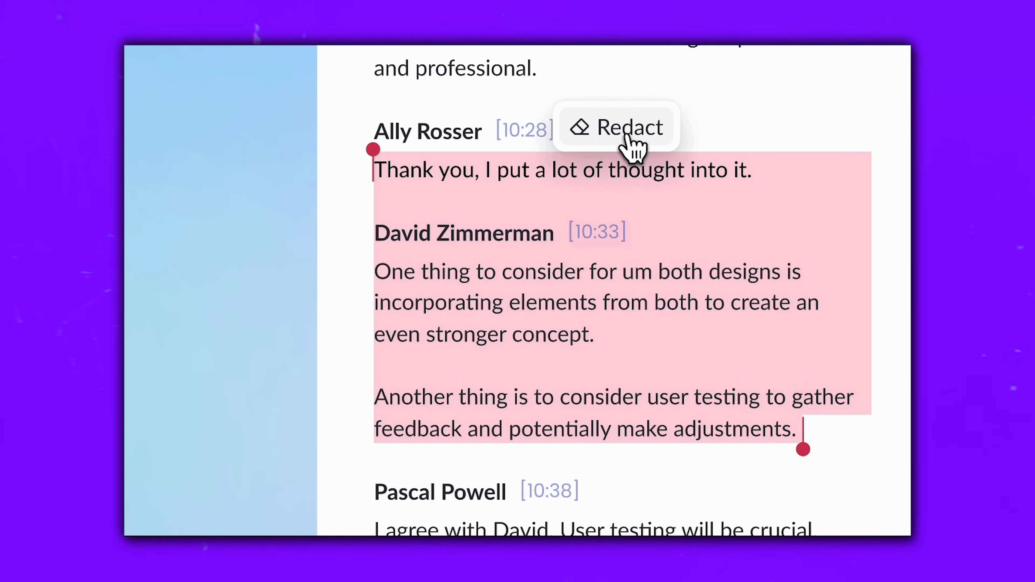
pyautogui.click(616, 126)
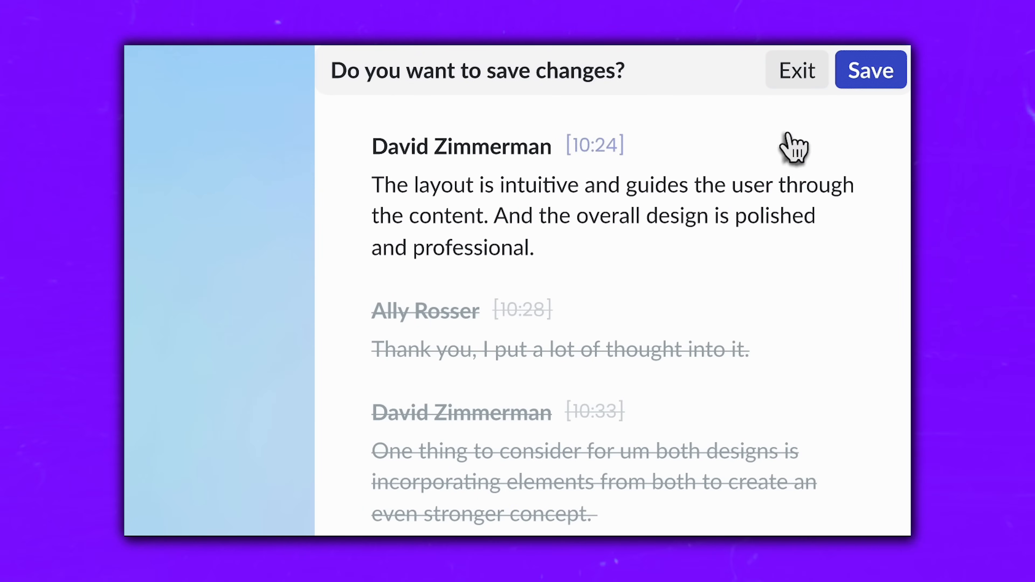
pyautogui.click(870, 70)
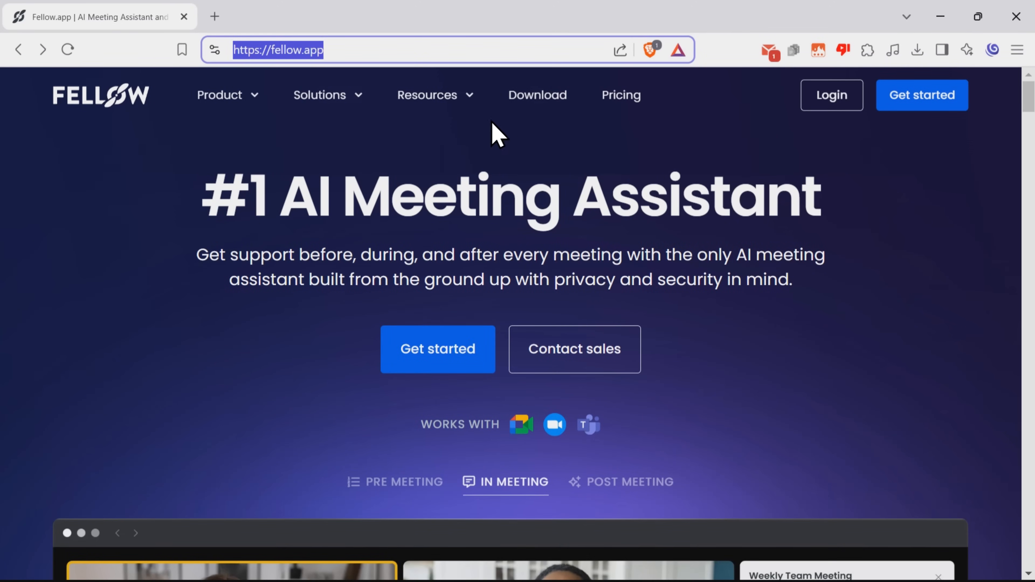
# Step: Use Get started on fellow.app to begin signing up for a Fellow account
pyautogui.click(629, 481)
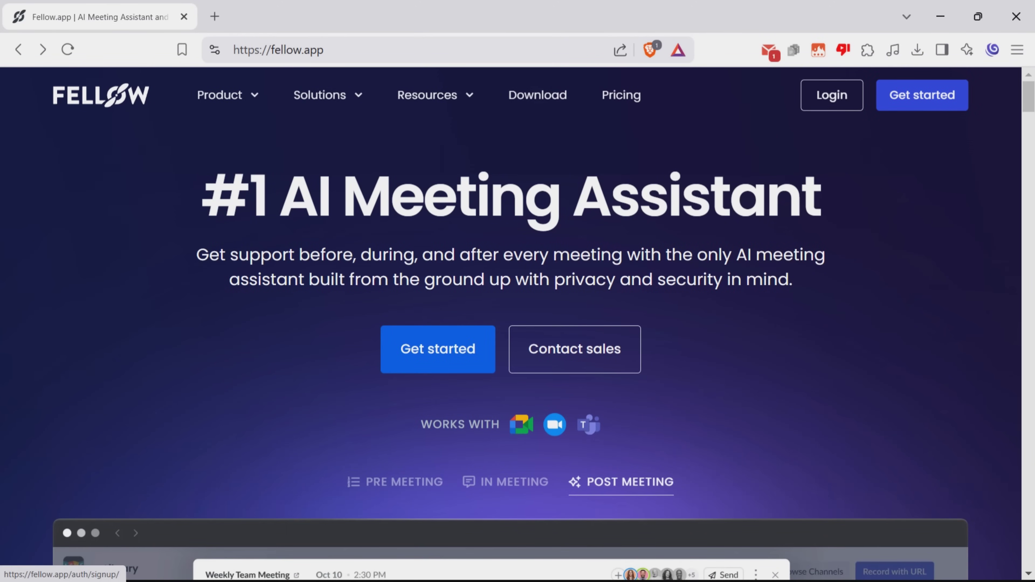
pyautogui.click(437, 349)
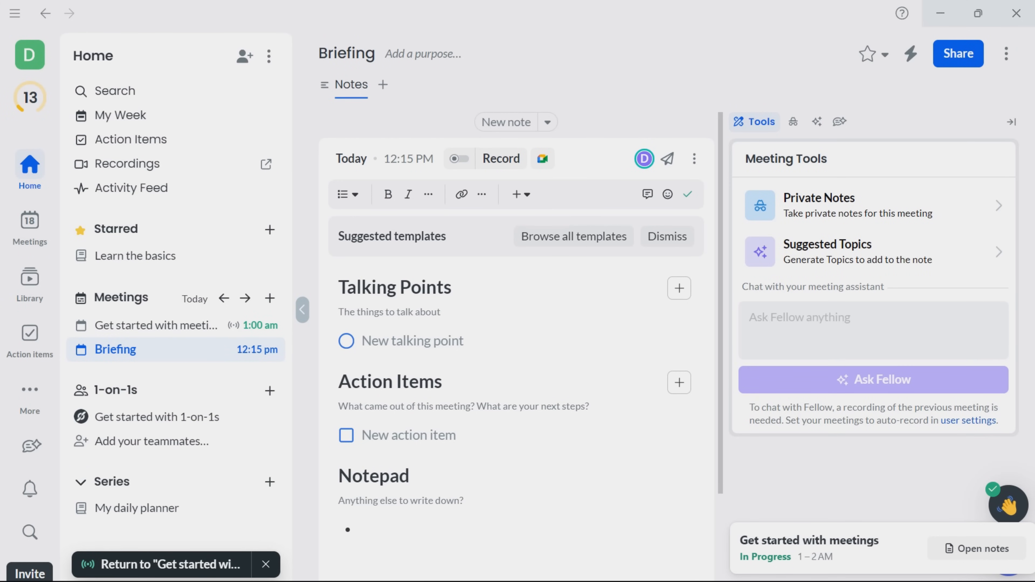
# Step: Go to Meetings in the sidebar and open the 'Talking to editors' note from the week's calendar
pyautogui.click(29, 224)
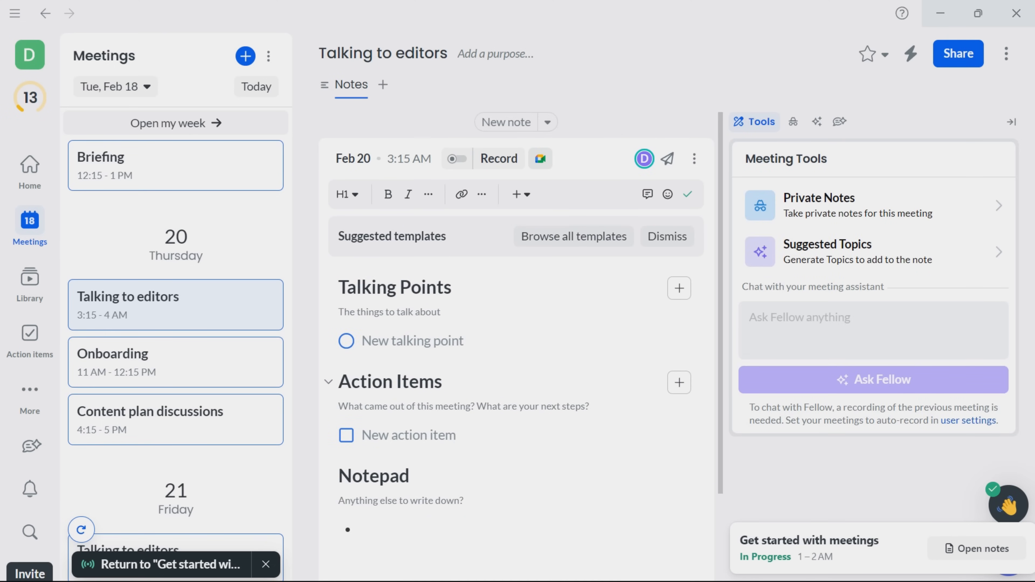
pyautogui.moveTo(456, 158)
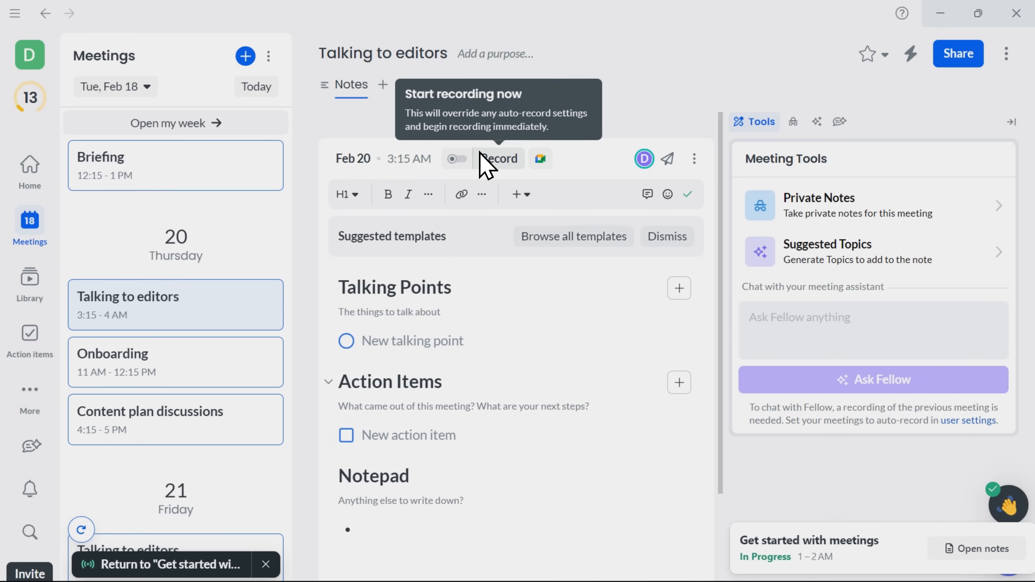
pyautogui.click(694, 159)
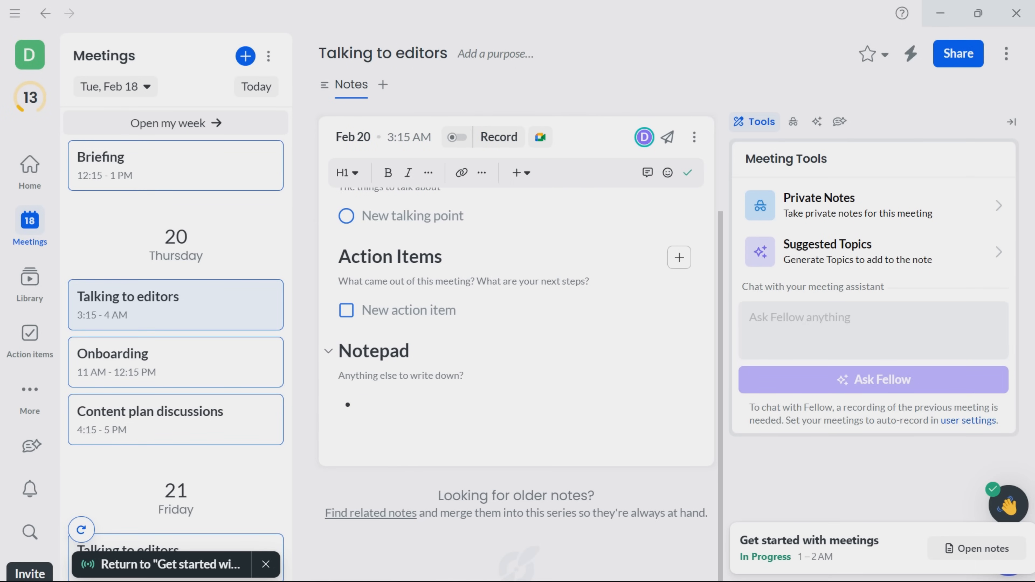
pyautogui.click(175, 362)
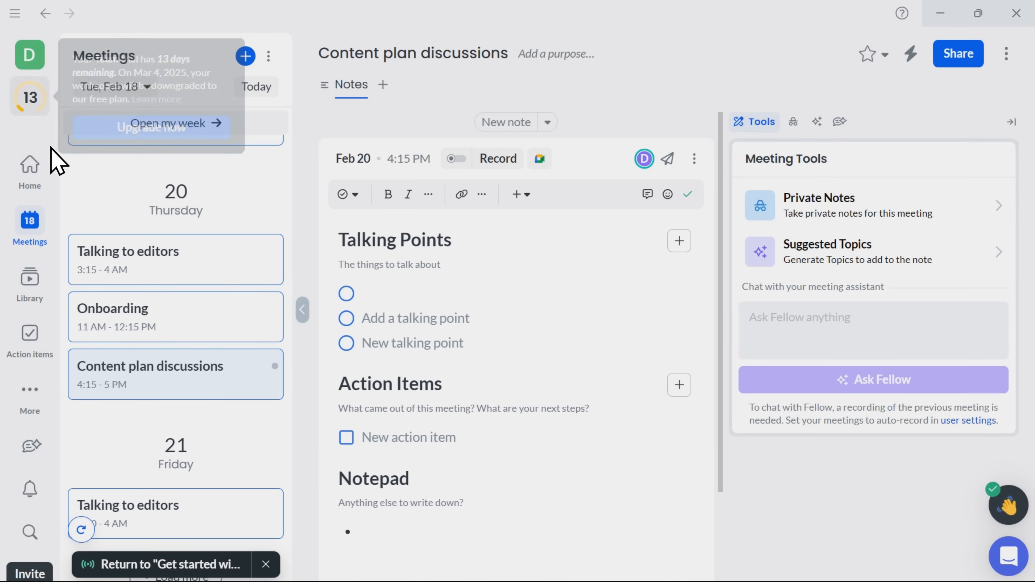
pyautogui.click(30, 55)
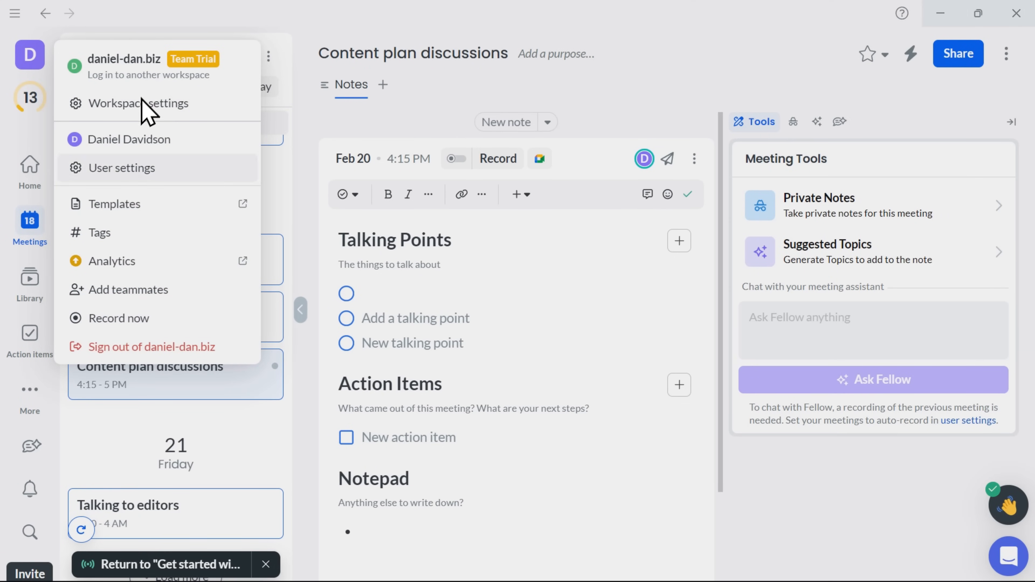
pyautogui.click(121, 167)
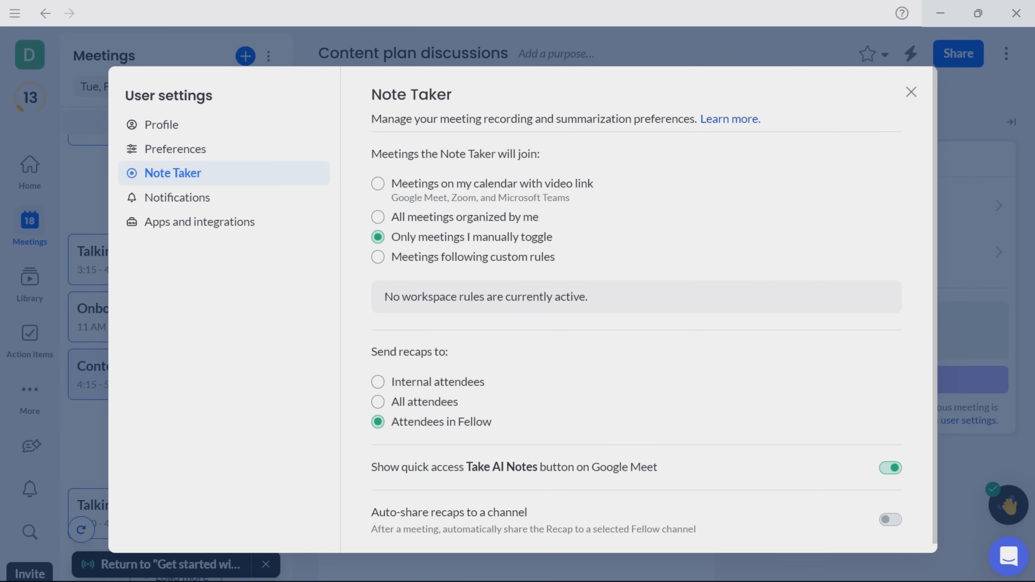
pyautogui.scroll(3)
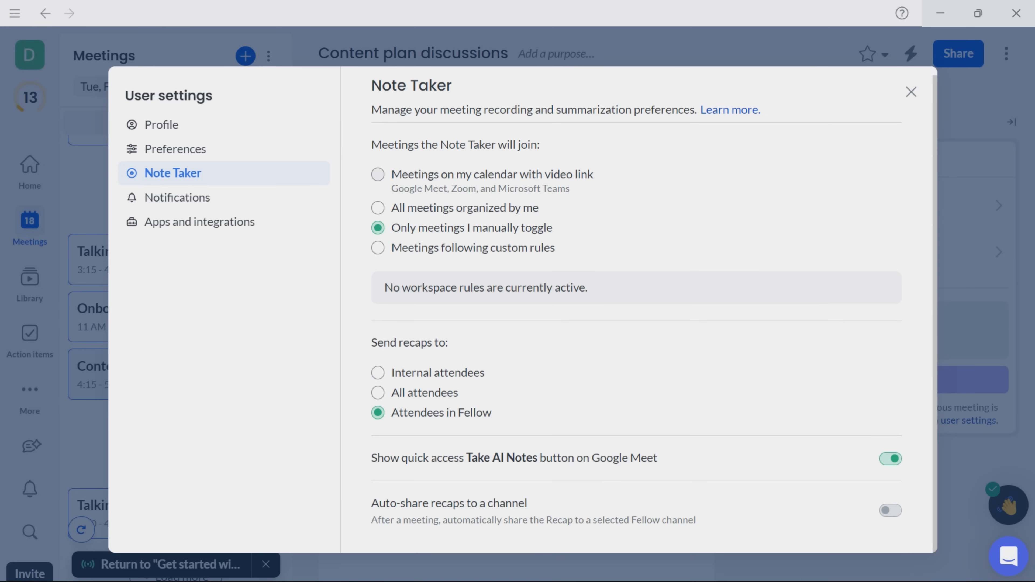
pyautogui.moveTo(513, 250)
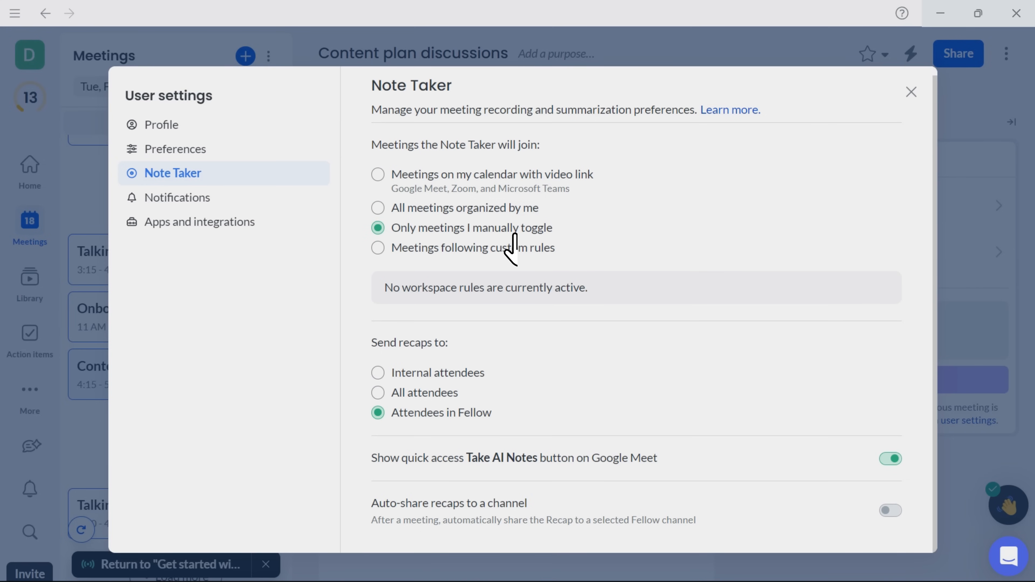
pyautogui.click(378, 248)
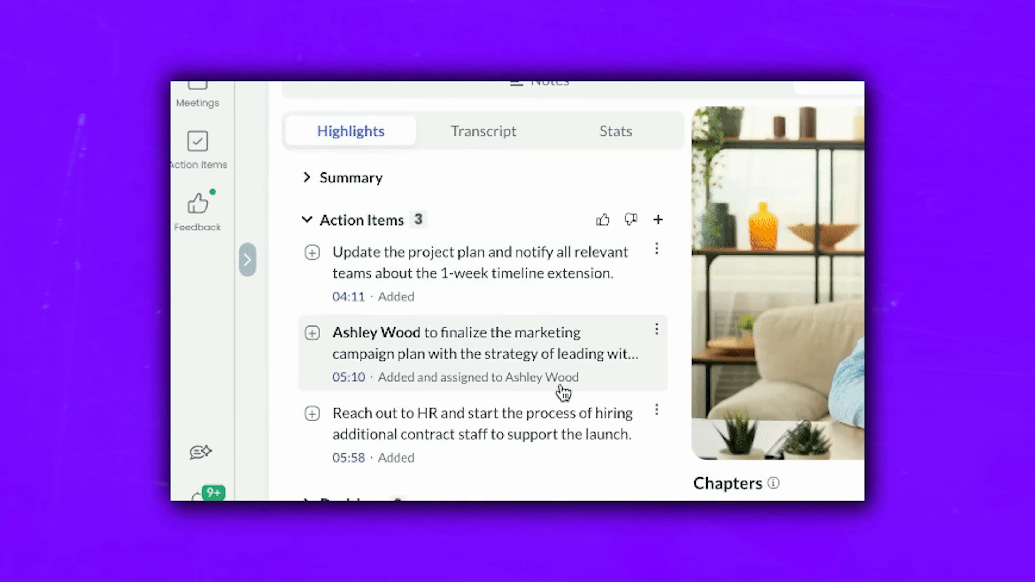
# Step: Collapse Action Items and expand Decisions in the recap's Highlights to show the three decisions
pyautogui.click(306, 220)
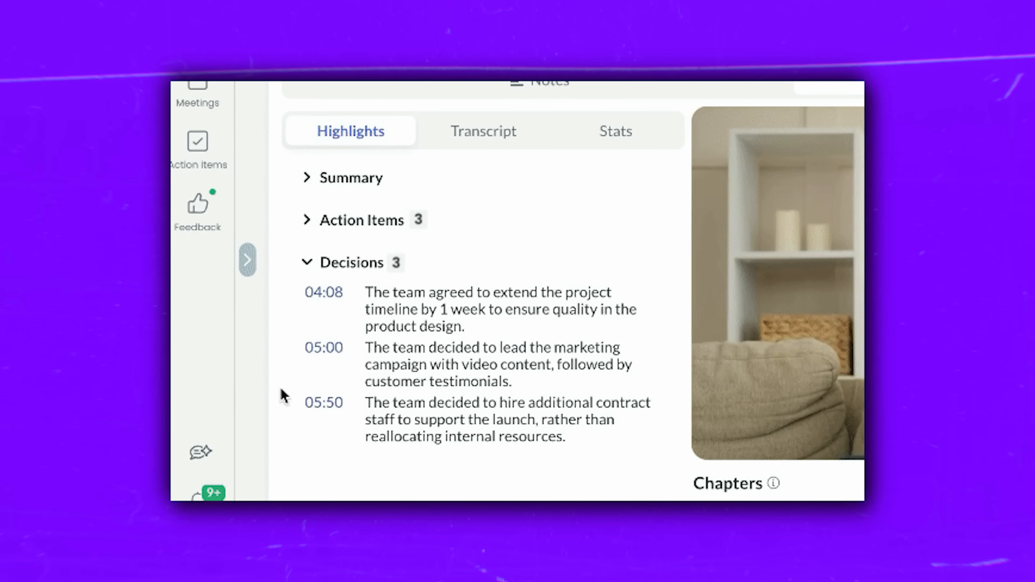
pyautogui.scroll(-3)
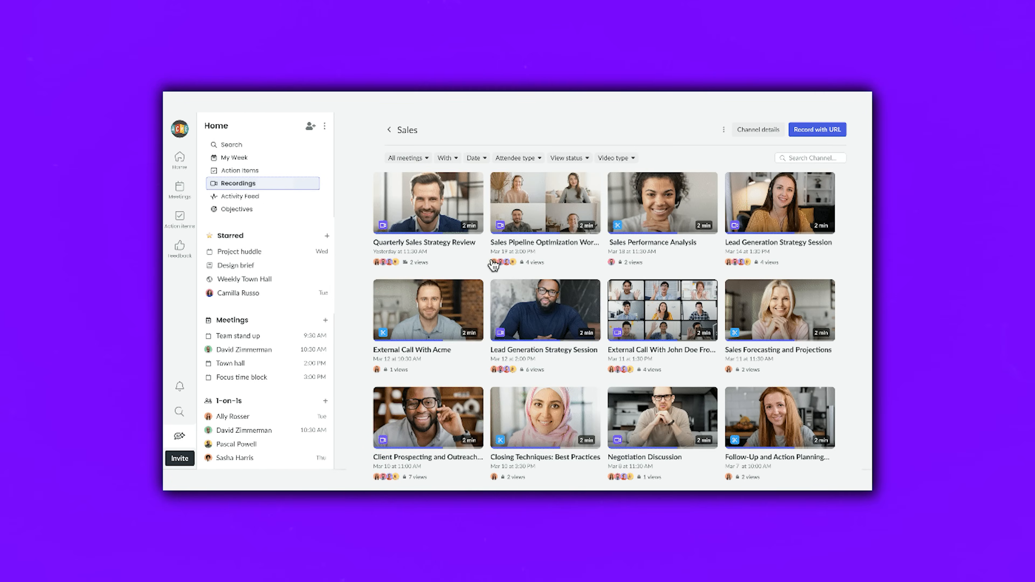
pyautogui.scroll(-3)
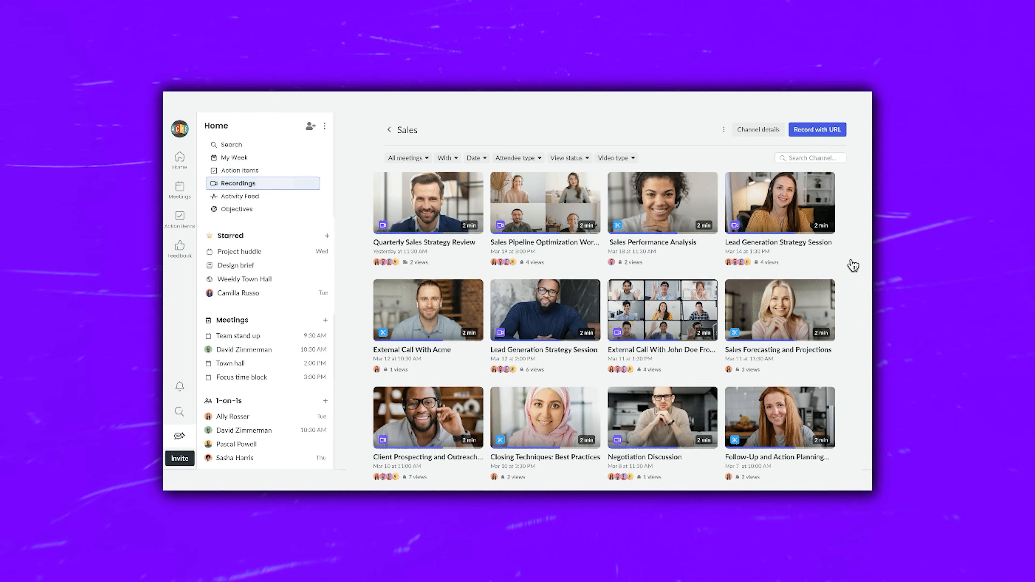
pyautogui.click(388, 129)
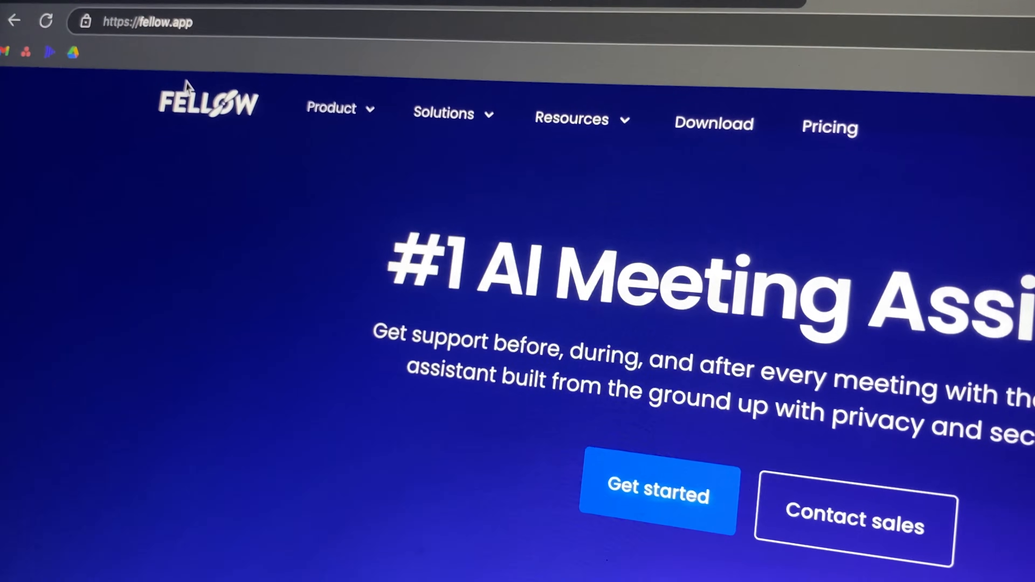
# Step: Open the Weekly Team Meeting recap showing its AI summary beside the recorded video
pyautogui.click(333, 108)
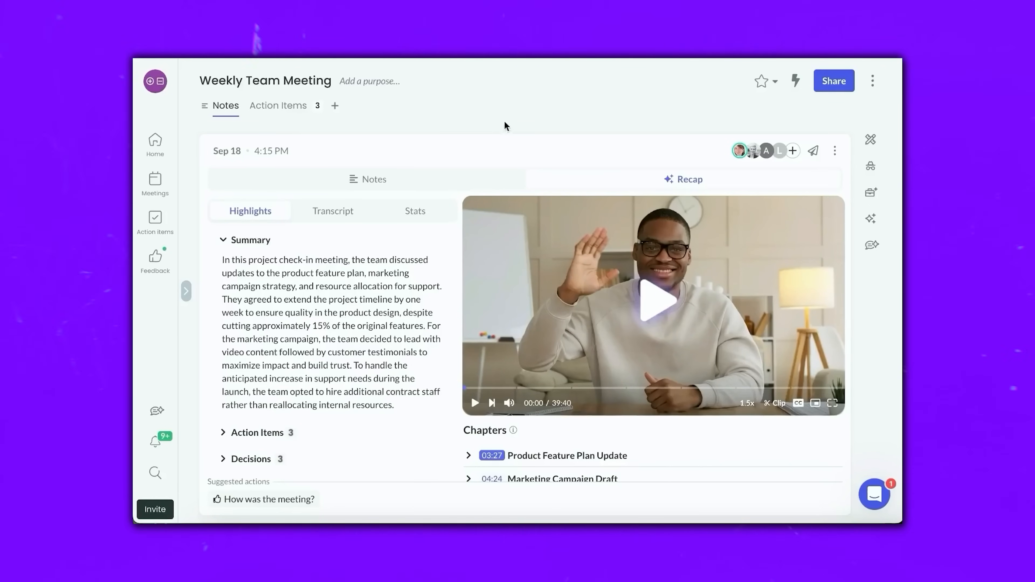
pyautogui.moveTo(574, 183)
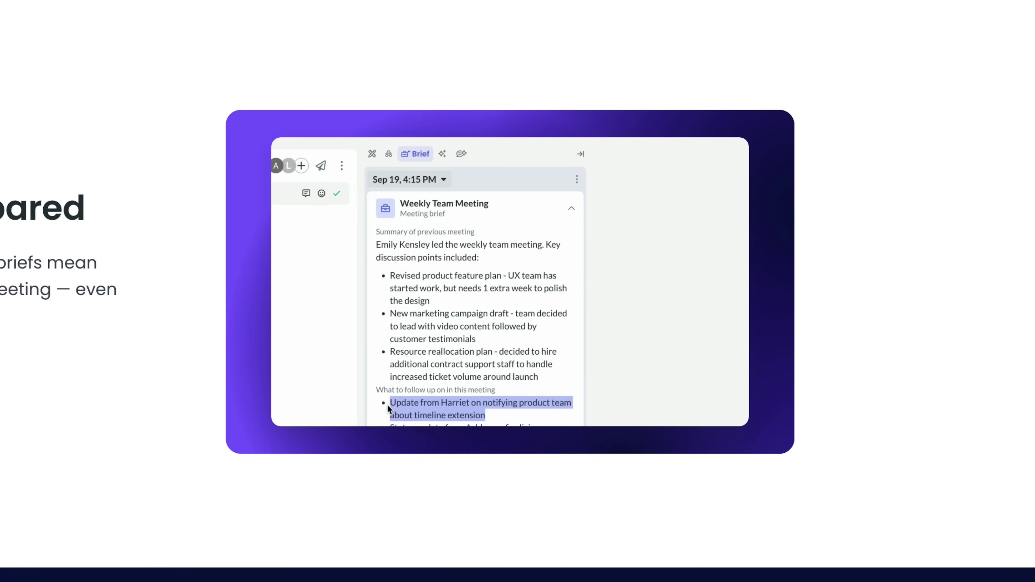
# Step: Scroll the Fellow website down to the pre-meeting brief feature section
pyautogui.scroll(-3)
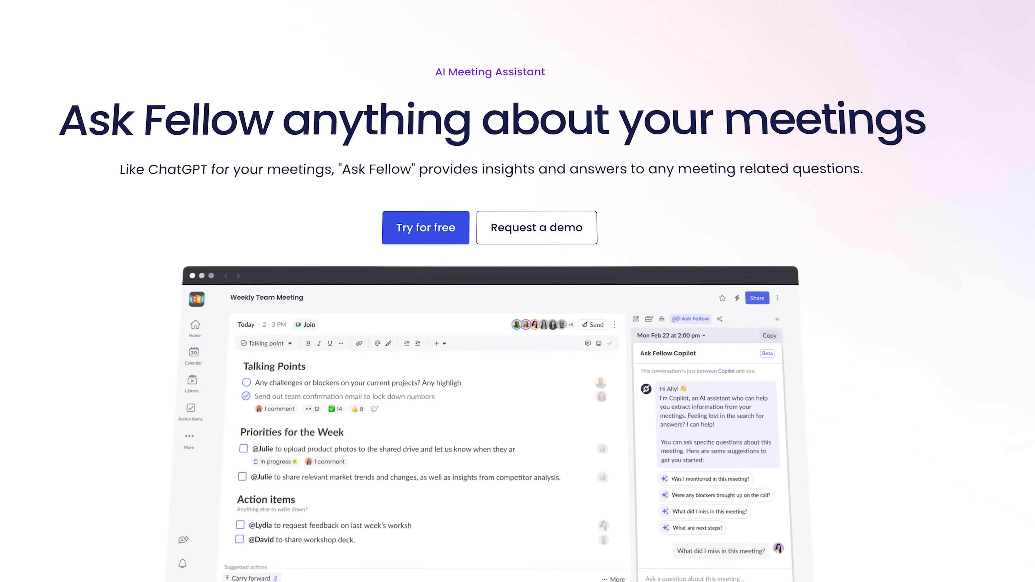
# Step: Scroll the Ask Fellow page down to its AI meeting insights section and back up
pyautogui.scroll(-3)
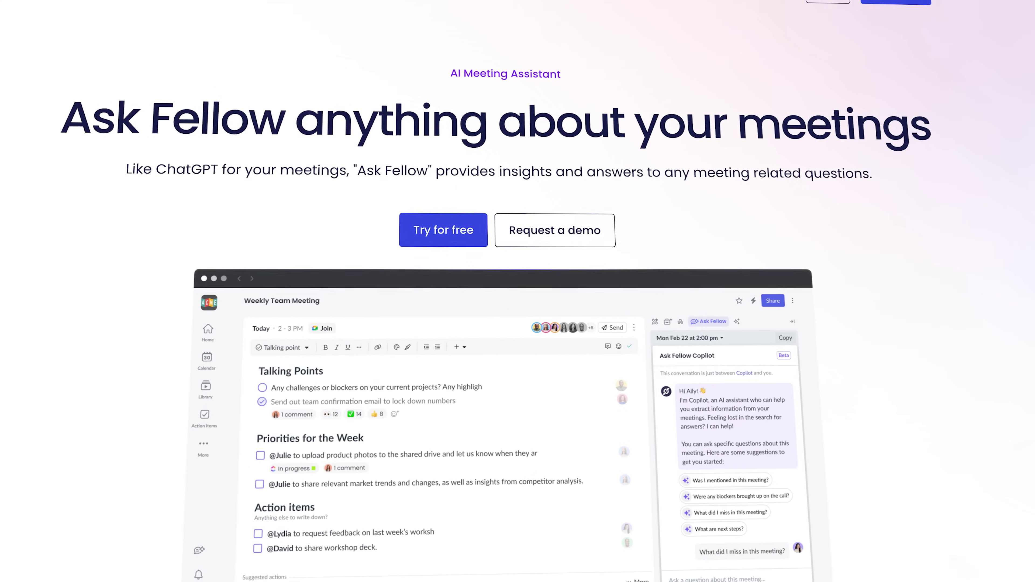
pyautogui.scroll(-3)
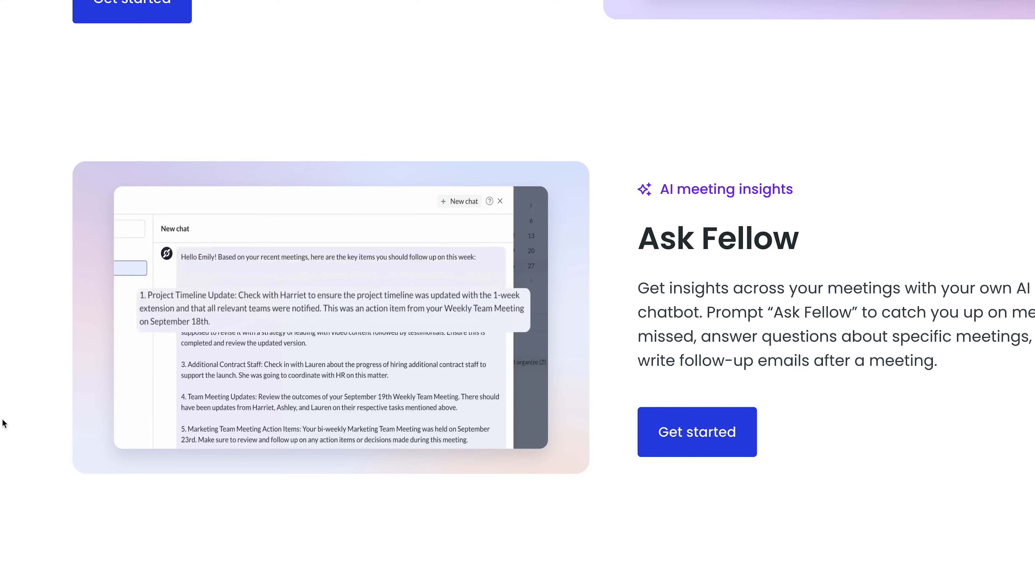
pyautogui.scroll(-3)
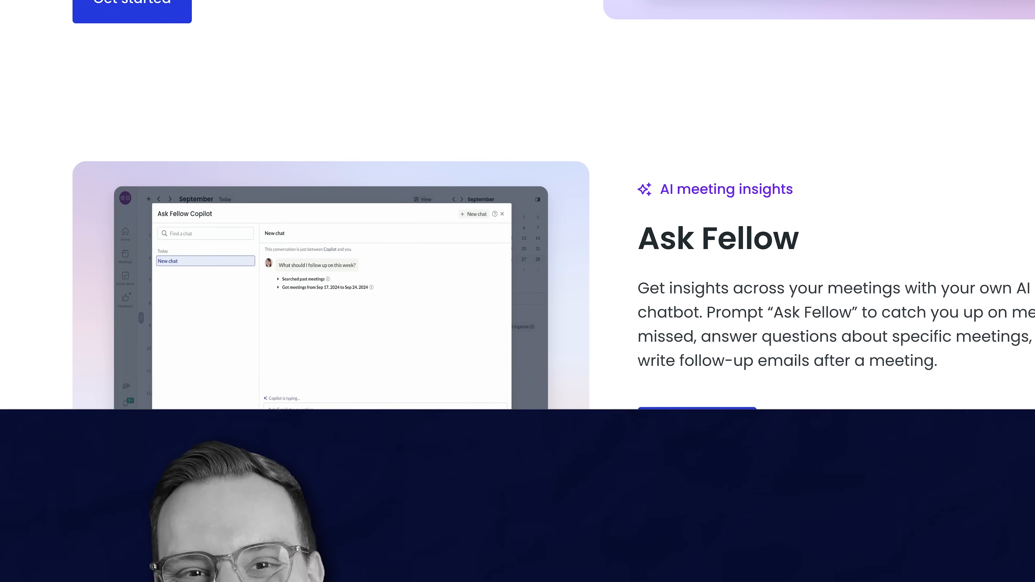
pyautogui.scroll(3)
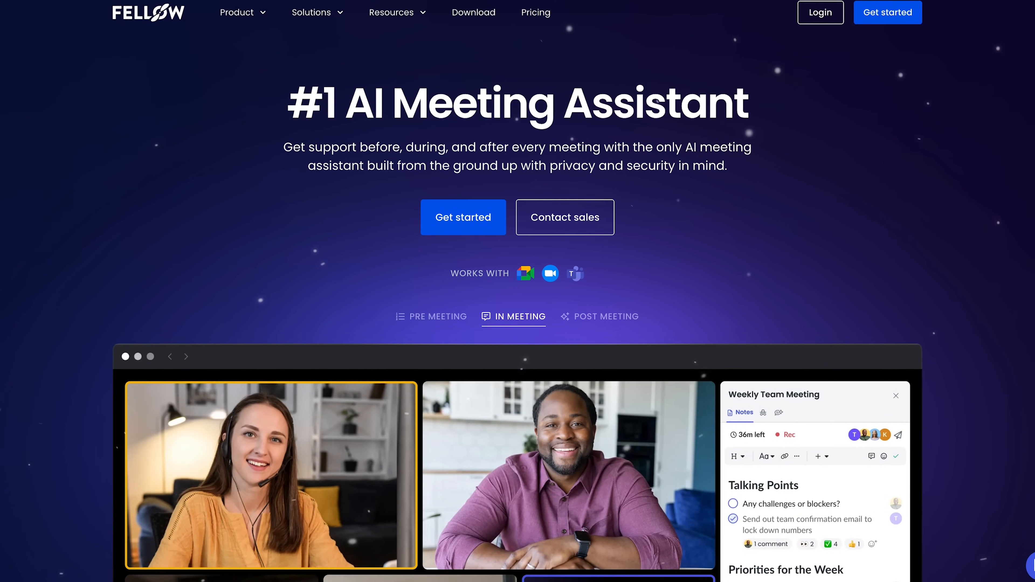
# Step: Return to the fellow.app homepage with the '#1 AI Meeting Assistant' headline
pyautogui.click(606, 316)
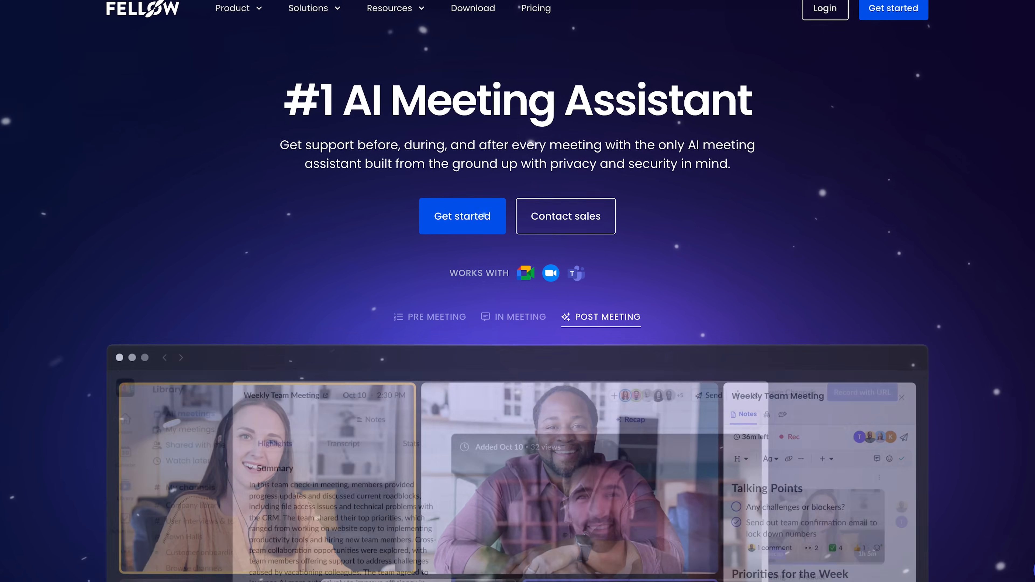